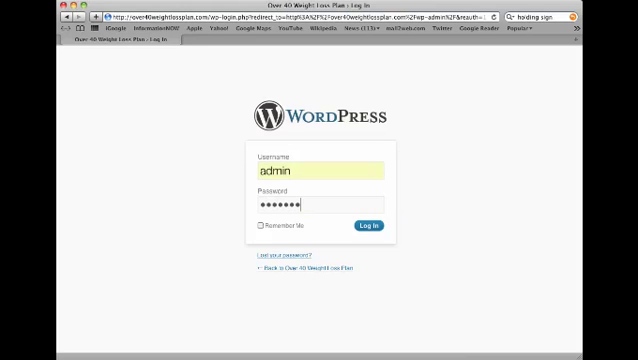
Step: Log in with the admin credentials so the WordPress dashboard appears
left_click(374, 224)
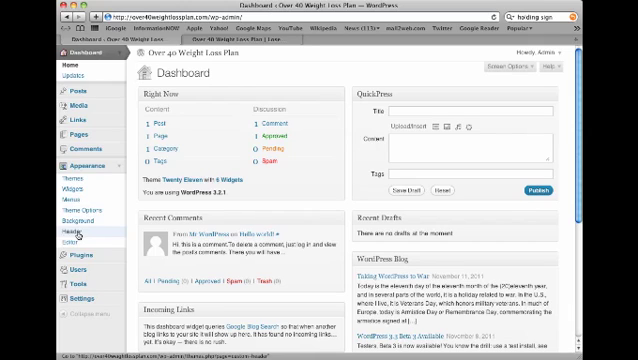
Step: Review the Appearance > Header options and the lantern header image on the live site
left_click(44, 212)
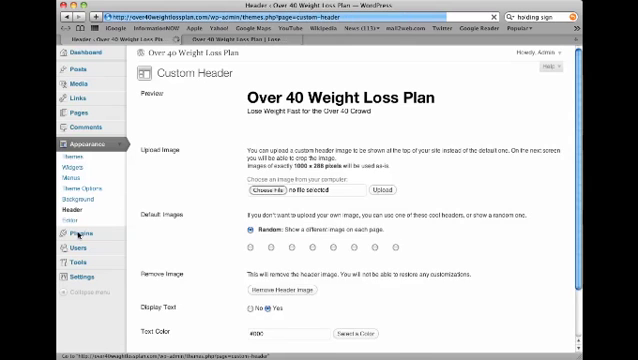
scroll("down", 3)
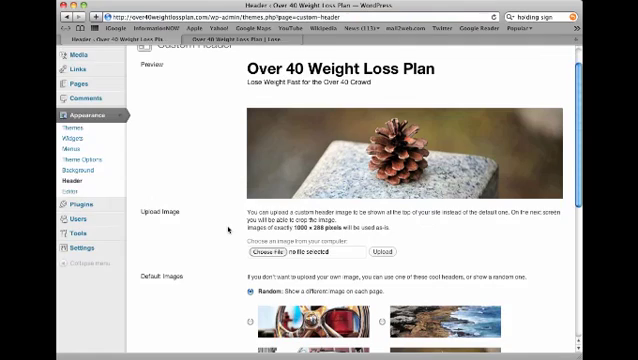
scroll("down", 3)
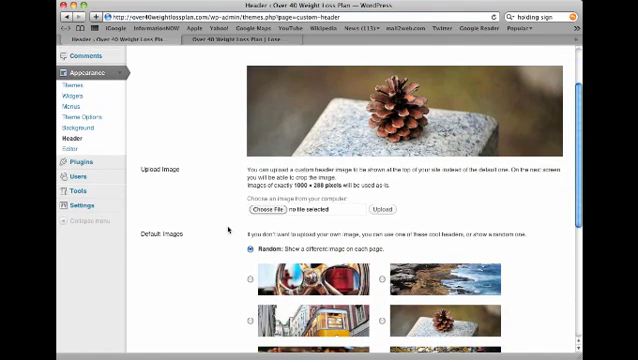
mouse_move(224, 230)
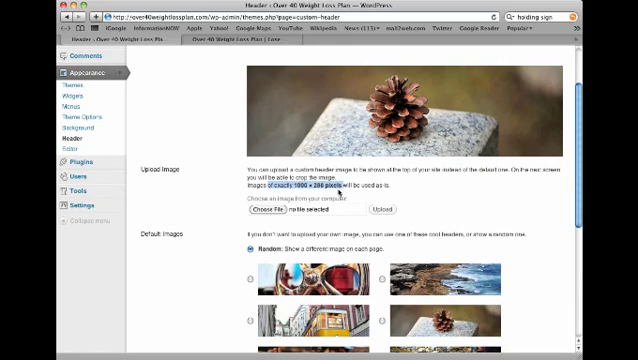
scroll("down", 3)
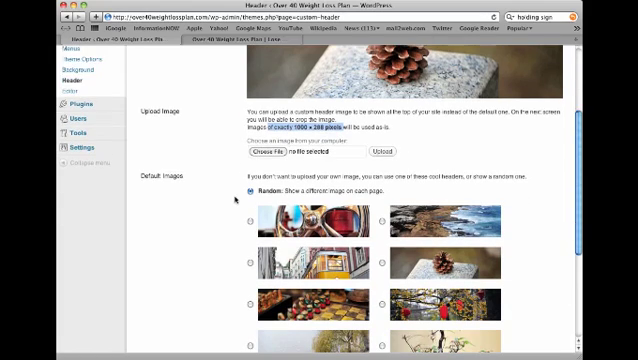
scroll("down", 3)
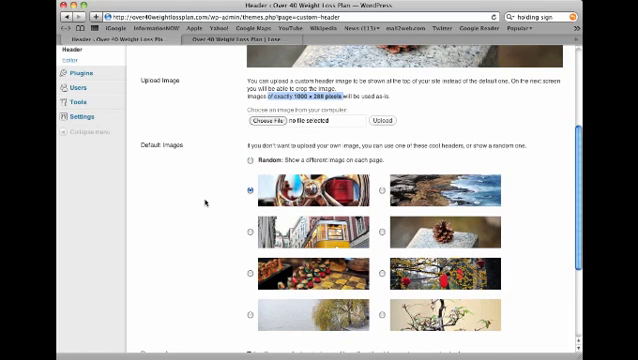
scroll("down", 3)
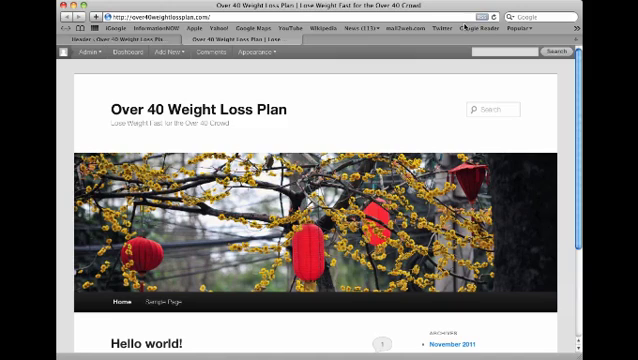
scroll("down", 3)
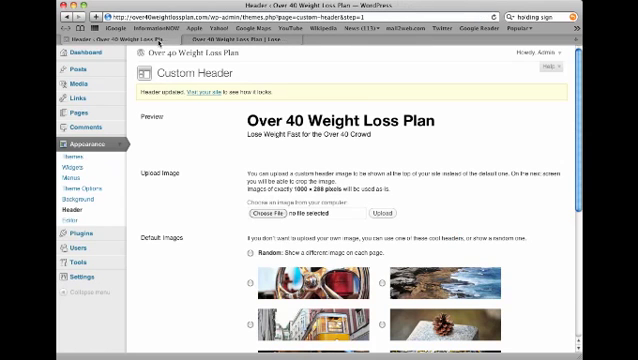
Step: Remove the header image, keep Display Text on, and save so only the site title shows
scroll("down", 3)
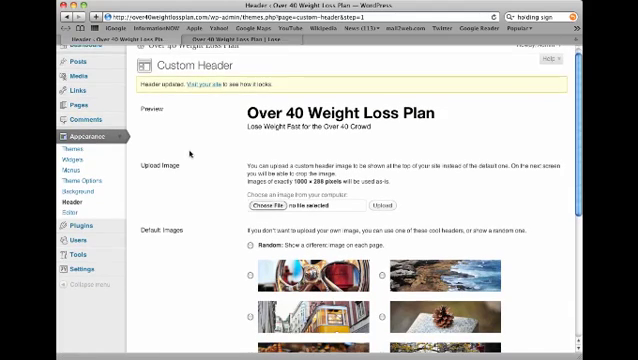
scroll("down", 3)
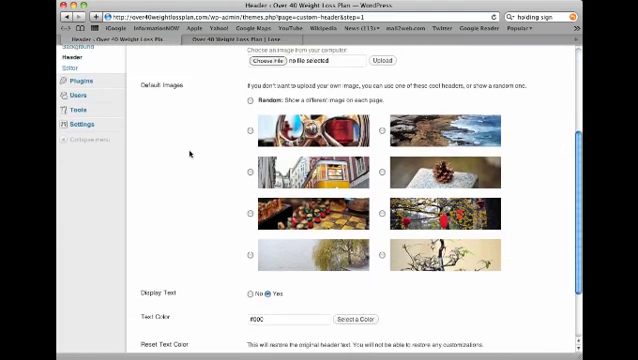
scroll("down", 3)
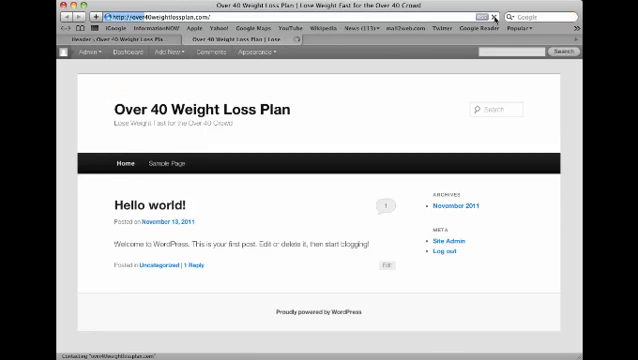
scroll("down", 3)
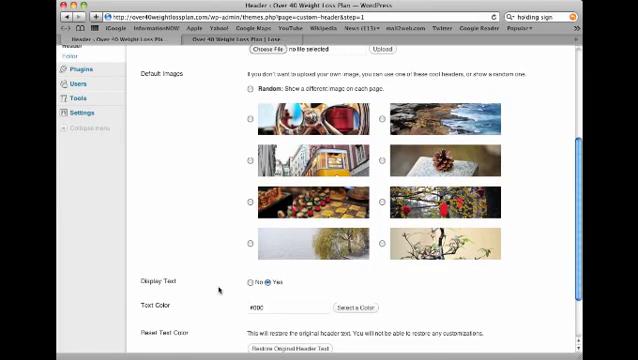
scroll("down", 3)
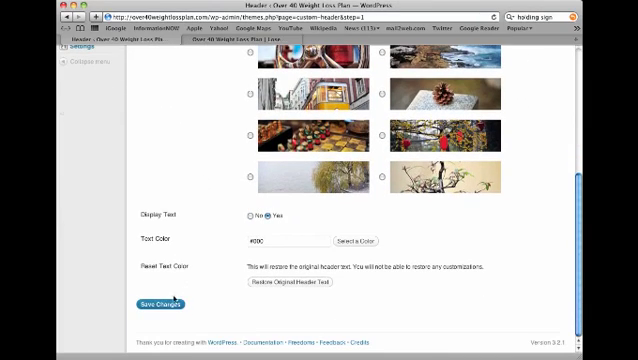
left_click(164, 304)
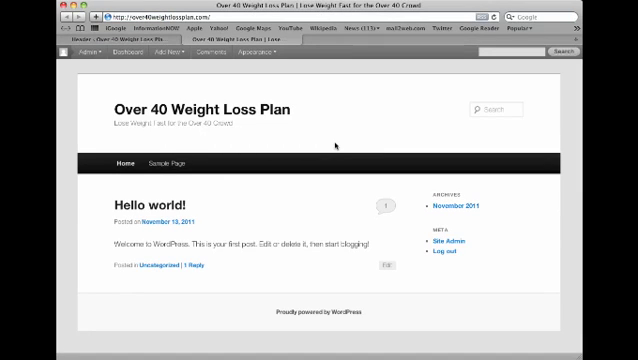
mouse_move(122, 160)
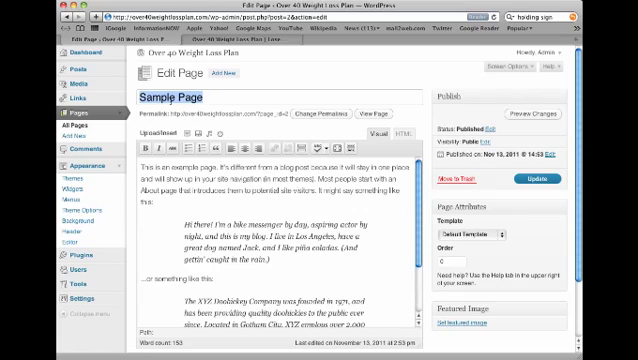
Step: Rename the Sample Page title to '#1 Strategy' and update it
type("#1")
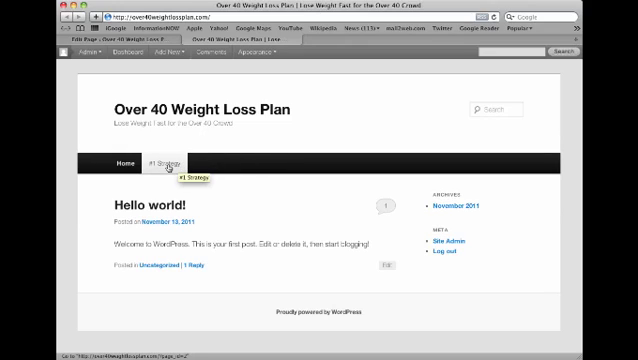
Step: View the '#1 Strategy' page on the live site, then return to the home page
left_click(160, 160)
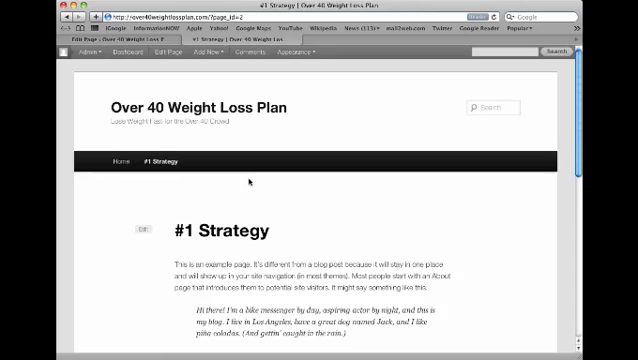
scroll("down", 3)
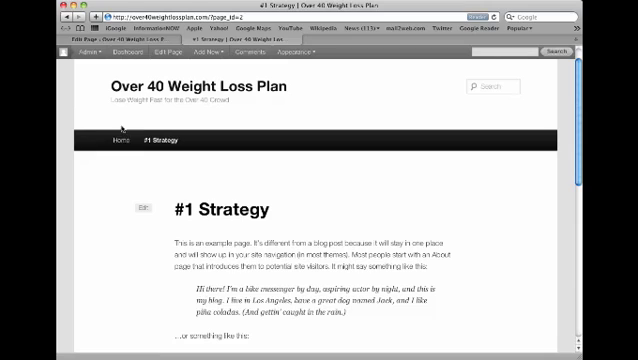
left_click(112, 140)
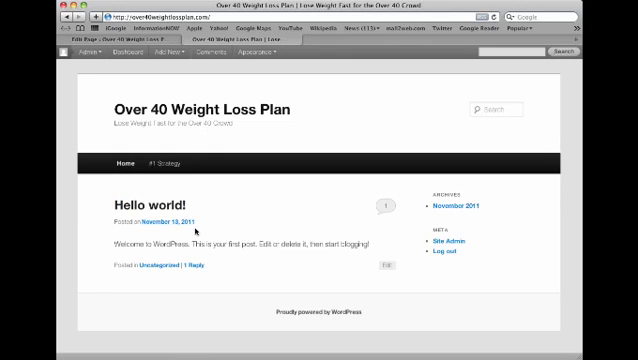
mouse_move(198, 230)
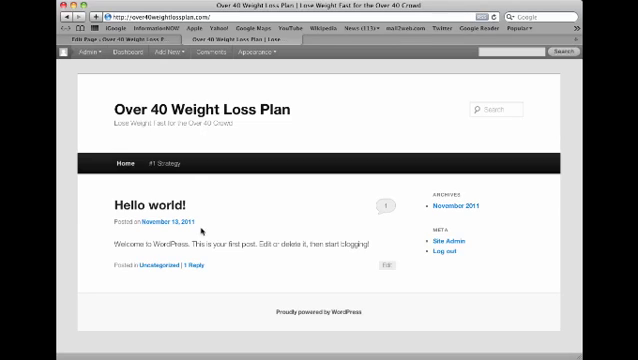
mouse_move(176, 222)
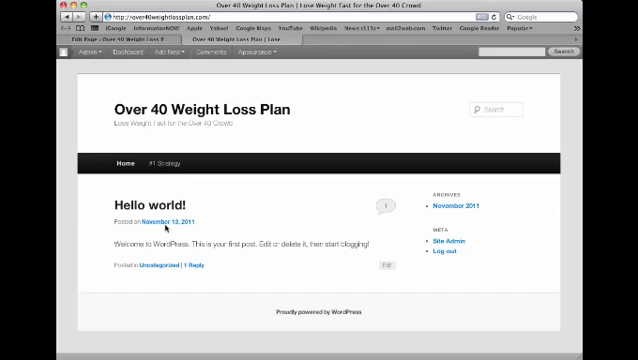
mouse_move(168, 228)
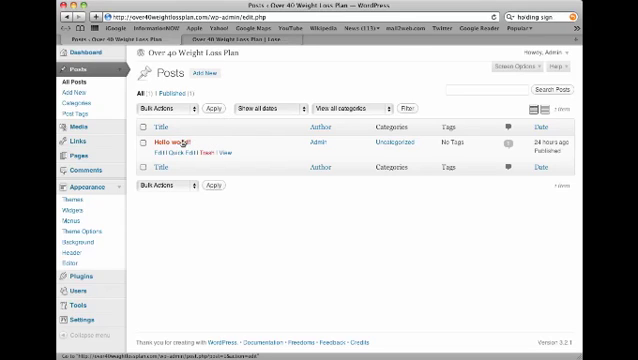
Step: Retitle the 'Hello world!' post to 'Over 40 Weight Loss Plan' and update it
left_click(170, 144)
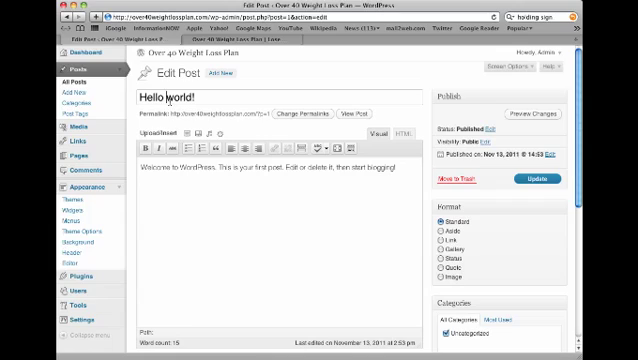
double_click(164, 100)
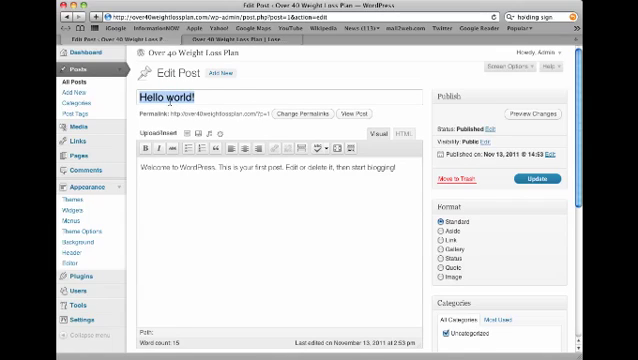
type("Over 40 Weight Loss P")
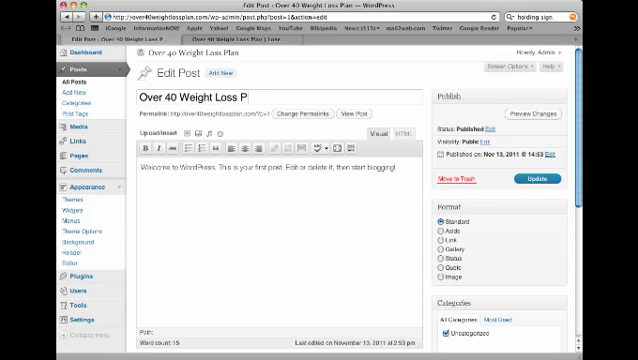
type("lan")
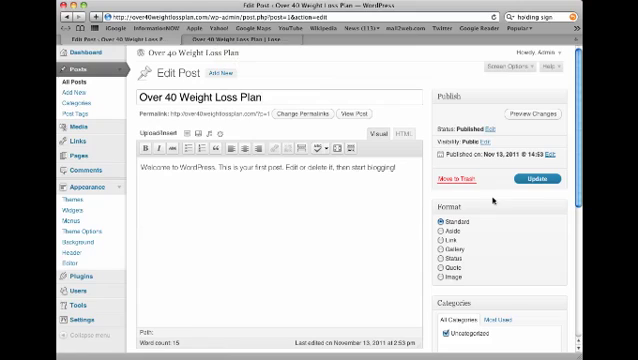
left_click(532, 180)
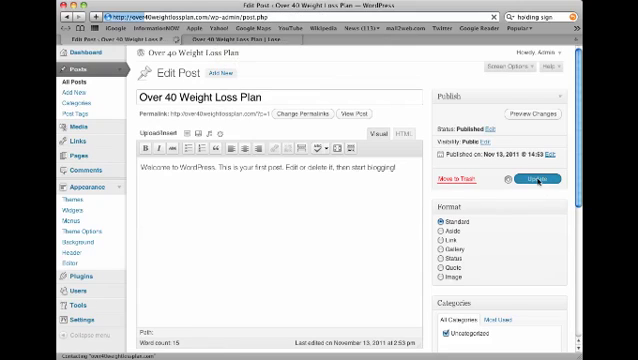
left_click(540, 178)
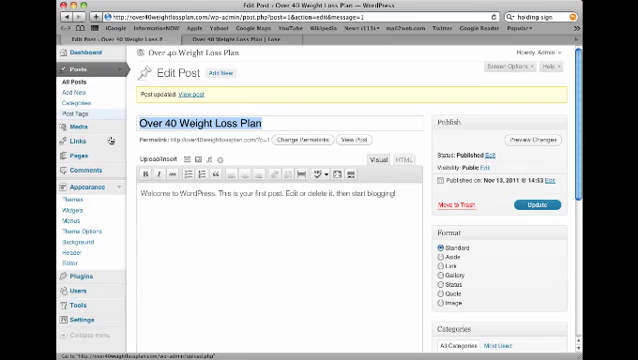
scroll("down", 3)
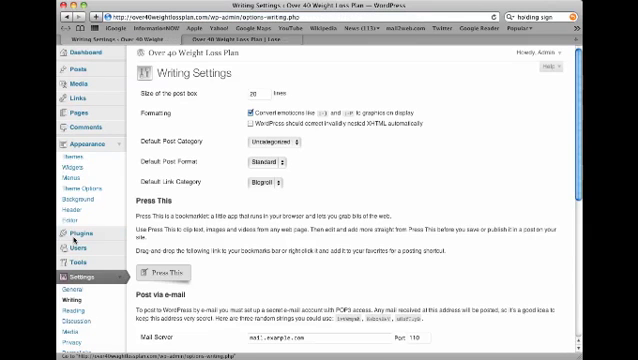
Step: Scroll through the Writing settings and then the General settings page
scroll("down", 3)
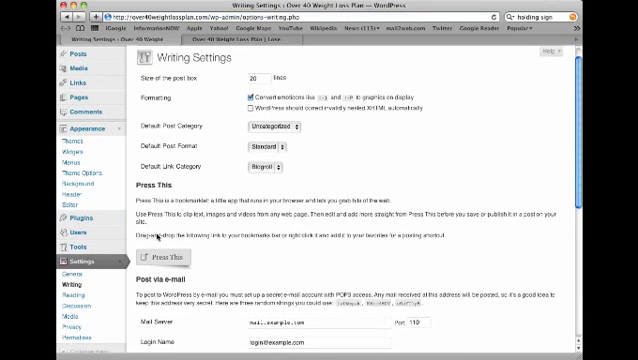
scroll("down", 3)
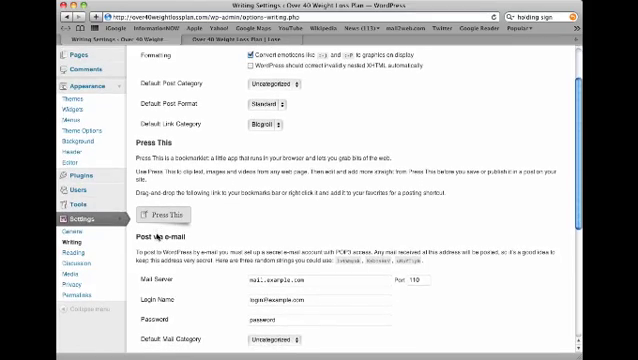
scroll("down", 3)
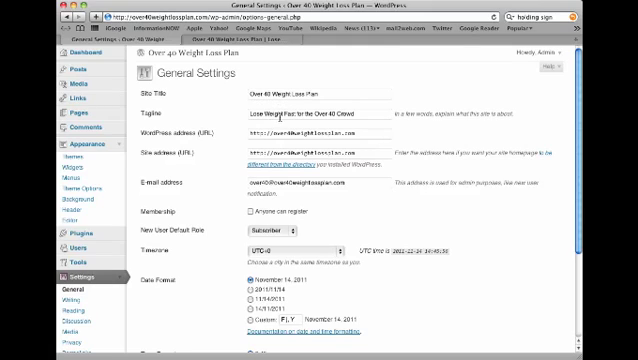
scroll("down", 3)
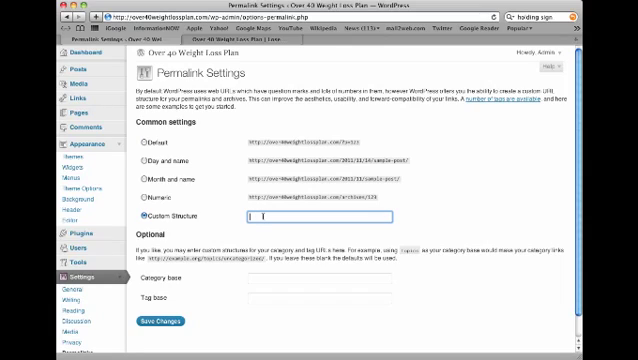
Step: Set the permalink structure to use the post name (%postname%) and save it
type("%postname%")
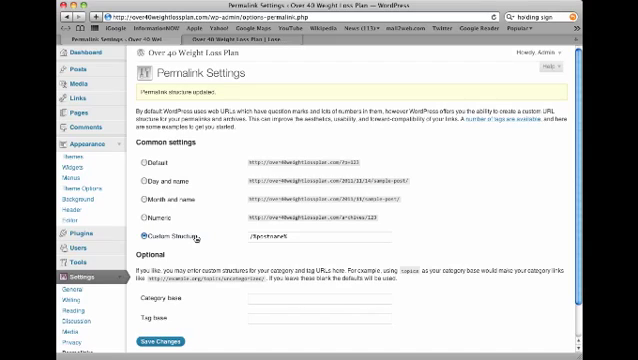
mouse_move(208, 218)
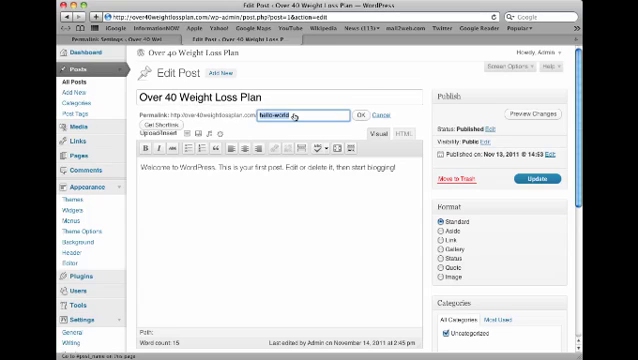
Step: Change the post slug from hello-world to over-40-weight-loss-plan and update
type("o")
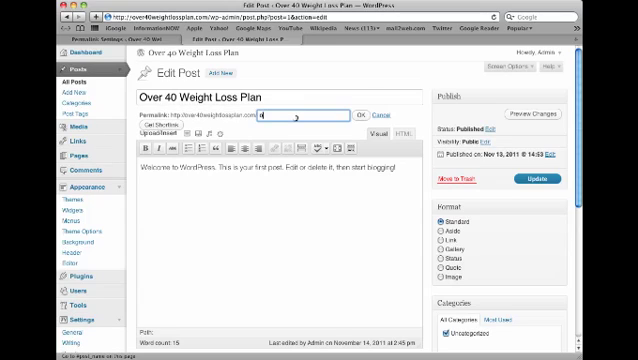
type("over-40")
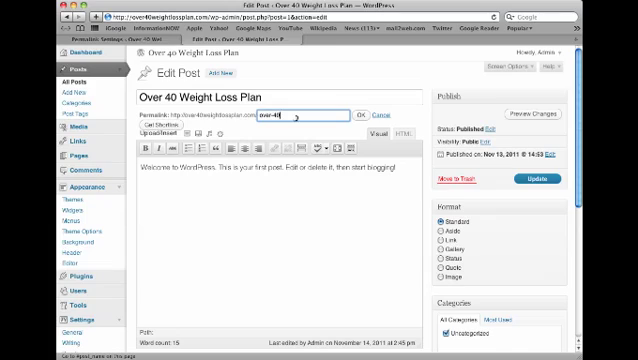
type("-weight")
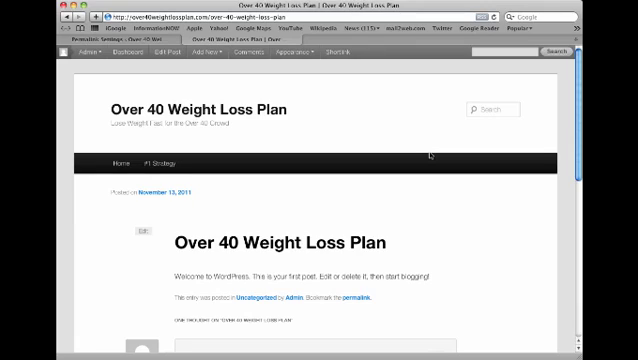
mouse_move(478, 178)
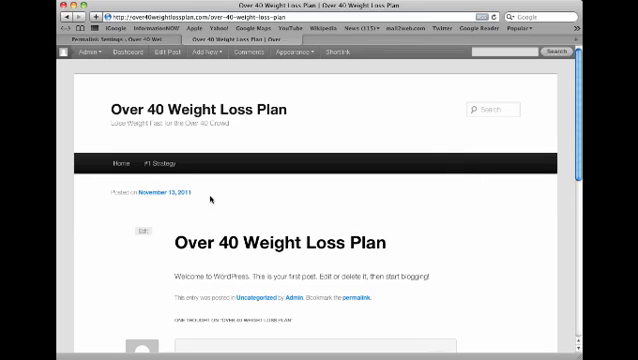
Step: Scroll the live post at its new address down to the comment and reply area
scroll("down", 3)
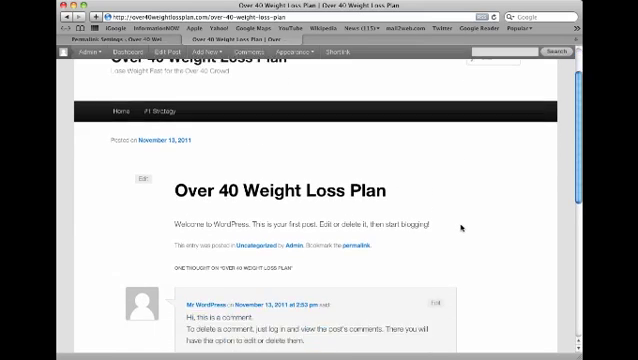
scroll("down", 3)
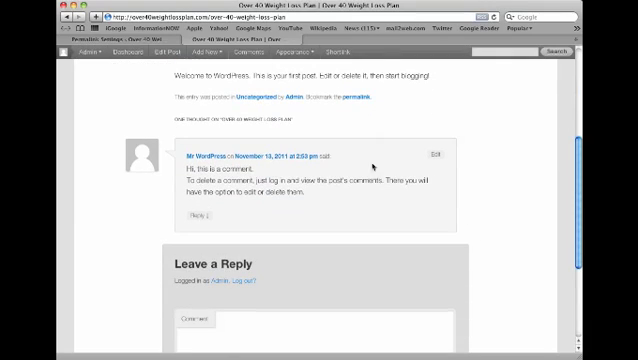